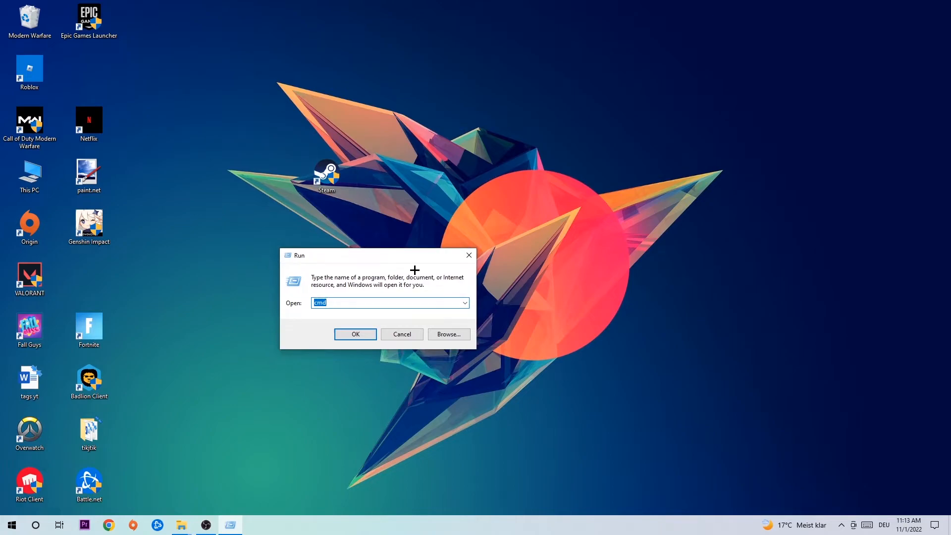
pyautogui.moveTo(345, 289)
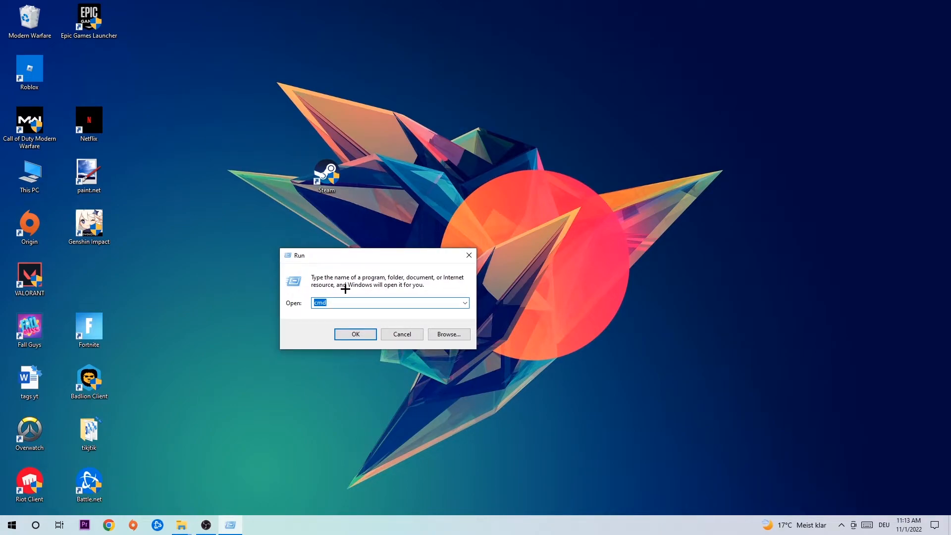
# Launch Command Prompt from Run and enter the ipconfig /flushdns command to flush the DNS cache
pyautogui.click(355, 333)
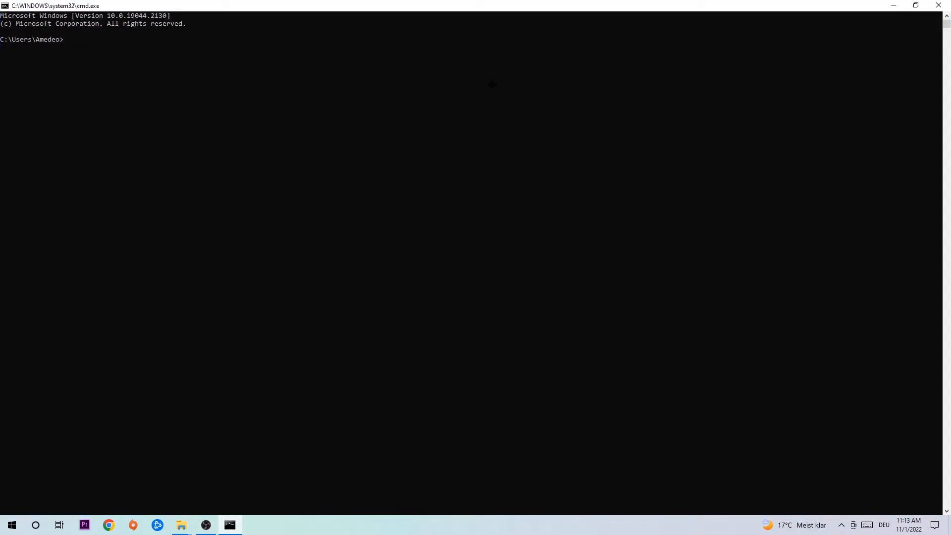
pyautogui.write('i')
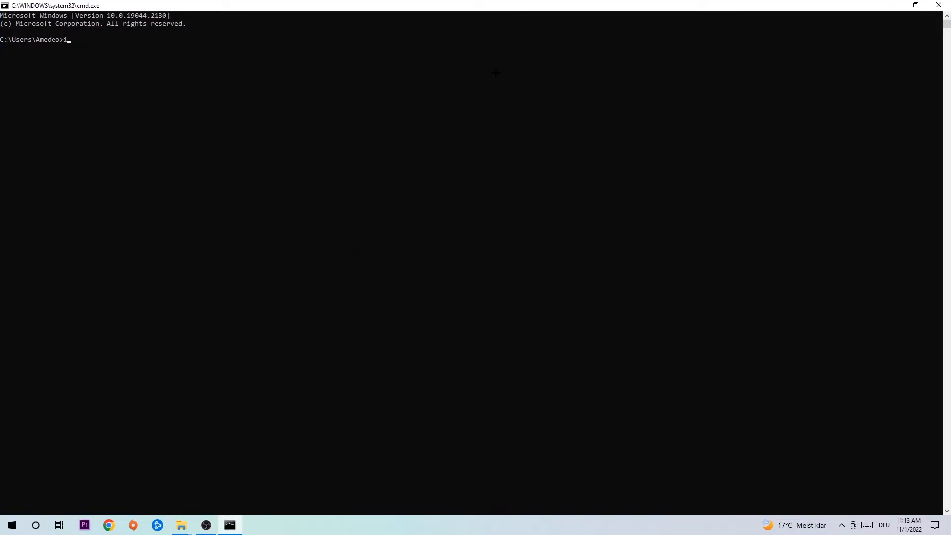
pyautogui.write('pconfig')
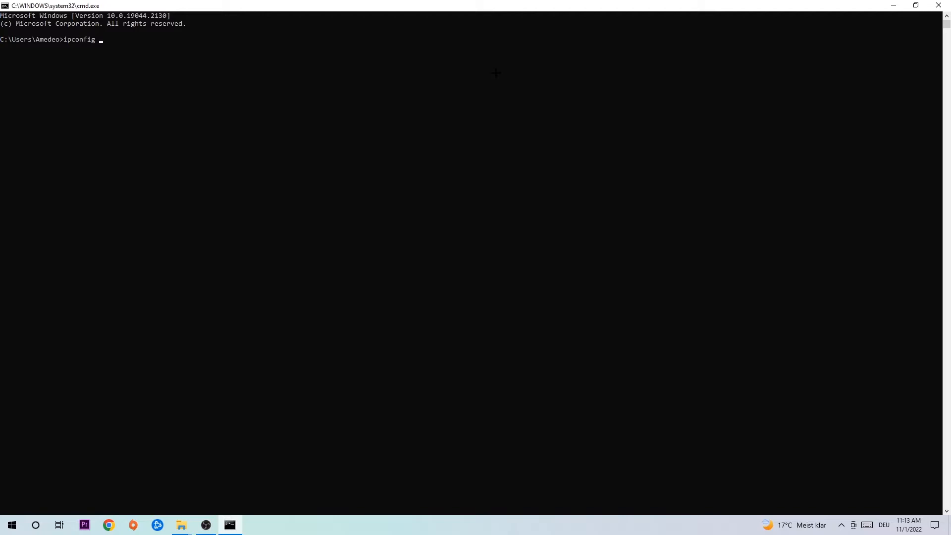
pyautogui.write('/f')
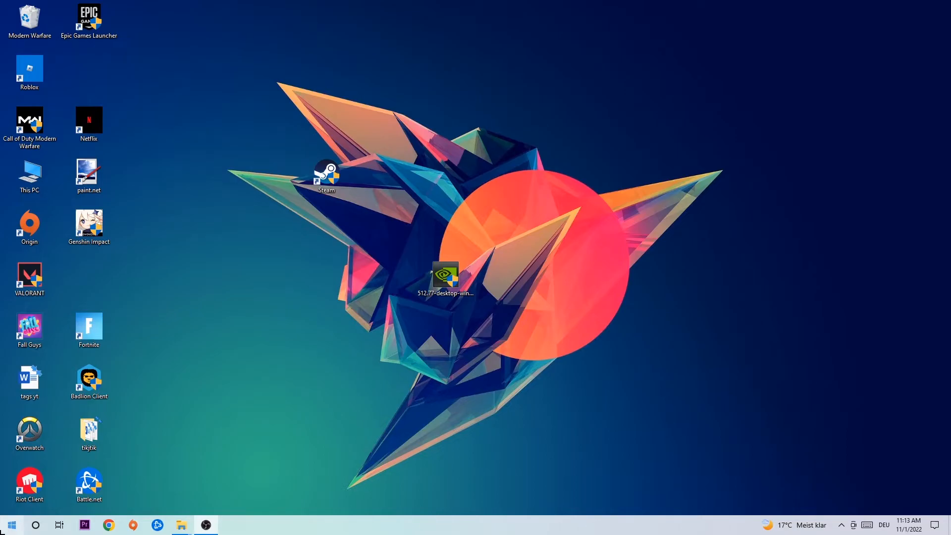
# Reach the classic Network and Sharing Center from the Settings network status page
pyautogui.click(229, 525)
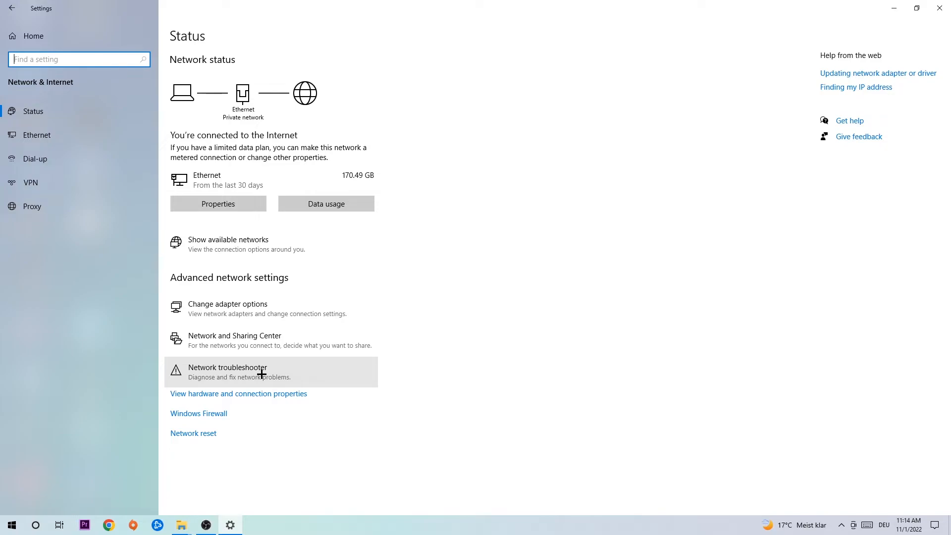
pyautogui.click(233, 336)
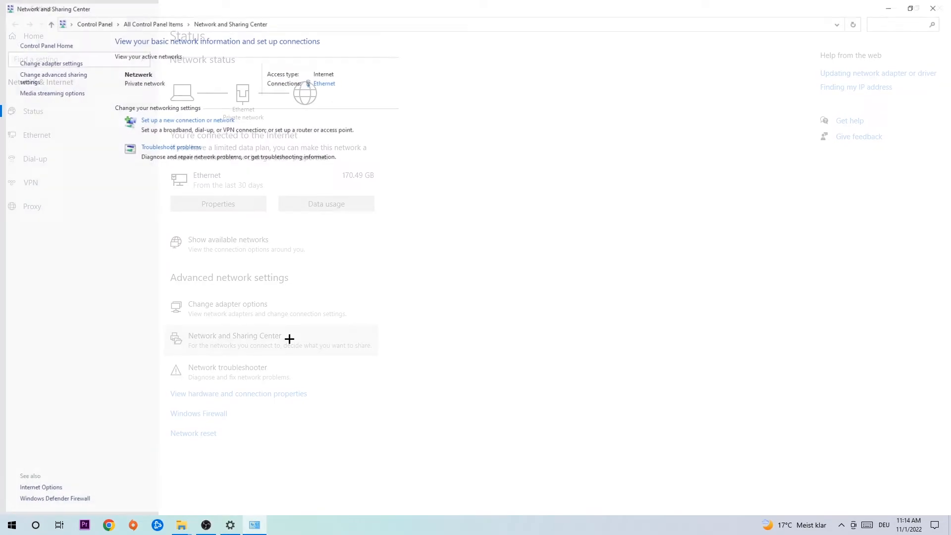
# Bring up the status dialog of the active Ethernet connection
pyautogui.click(235, 335)
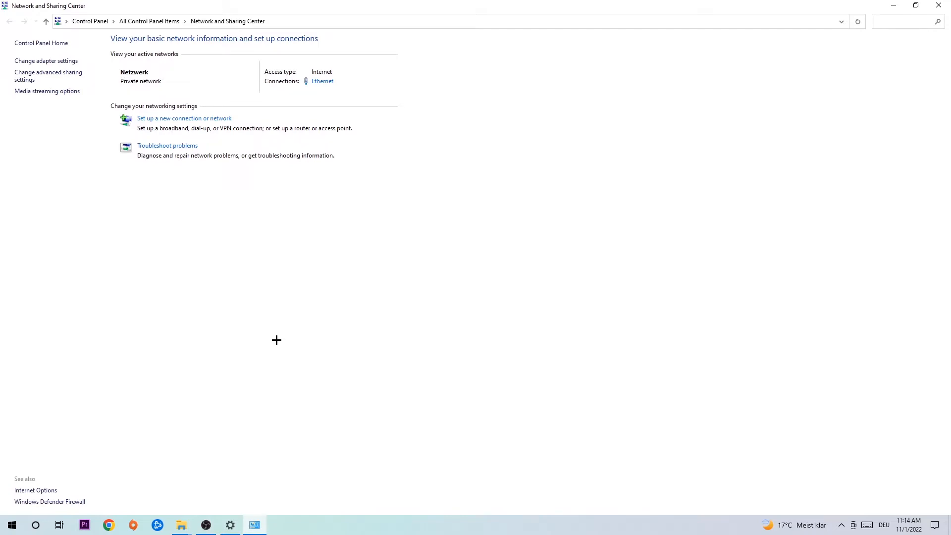
pyautogui.moveTo(333, 79)
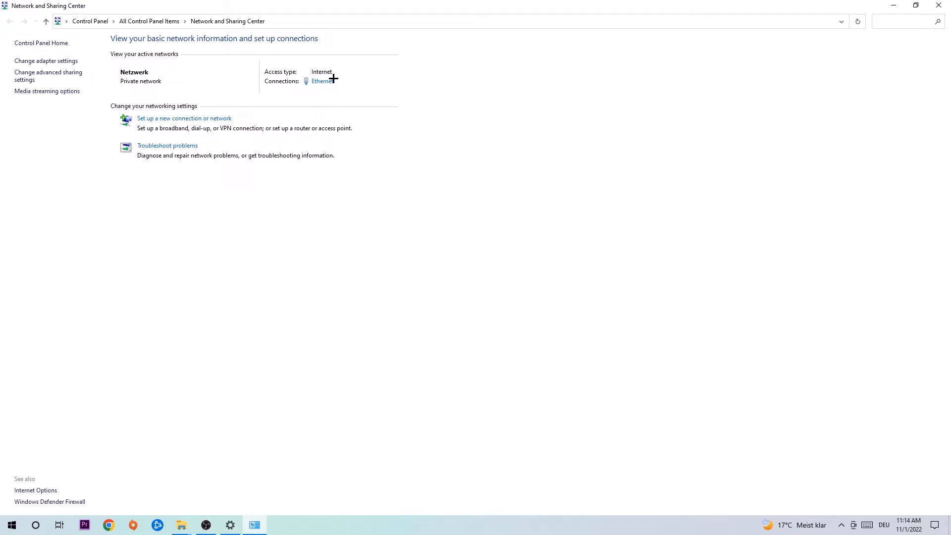
pyautogui.moveTo(332, 74)
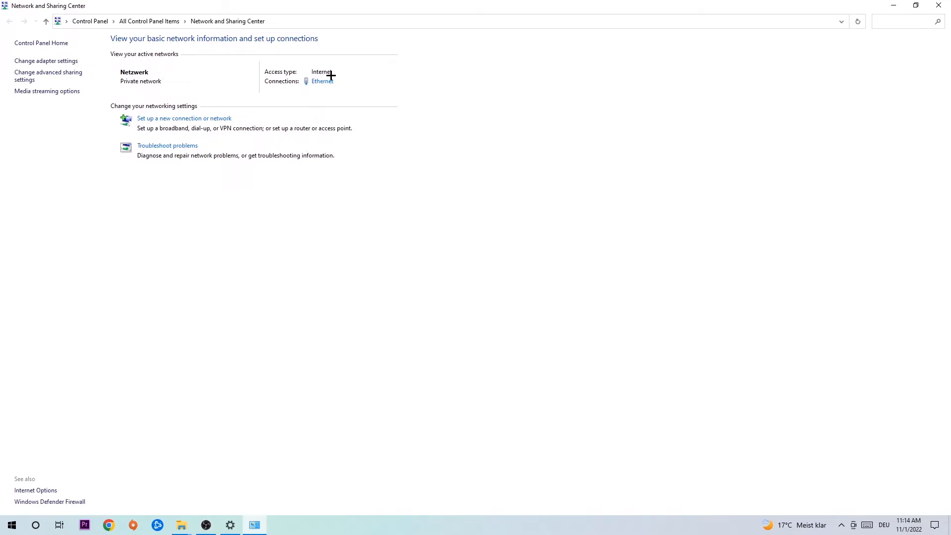
pyautogui.moveTo(322, 81)
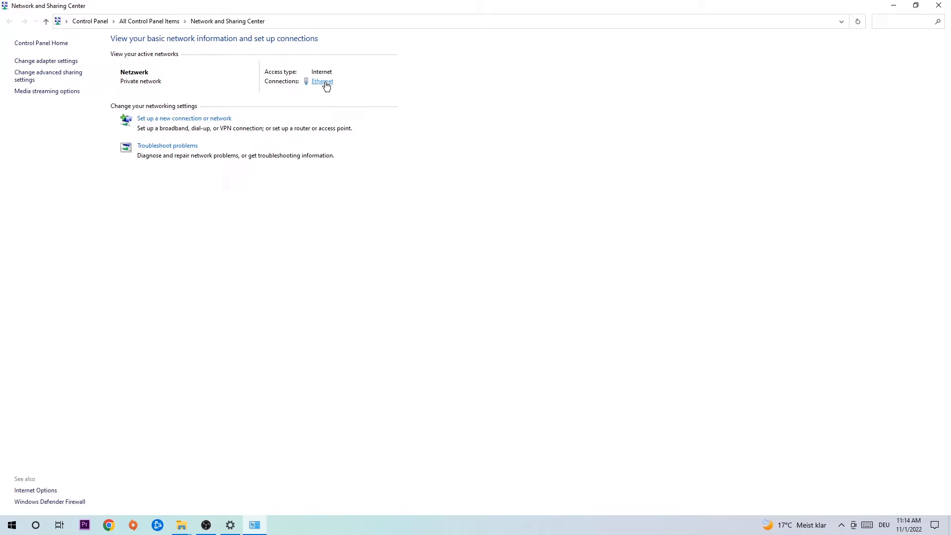
pyautogui.click(322, 80)
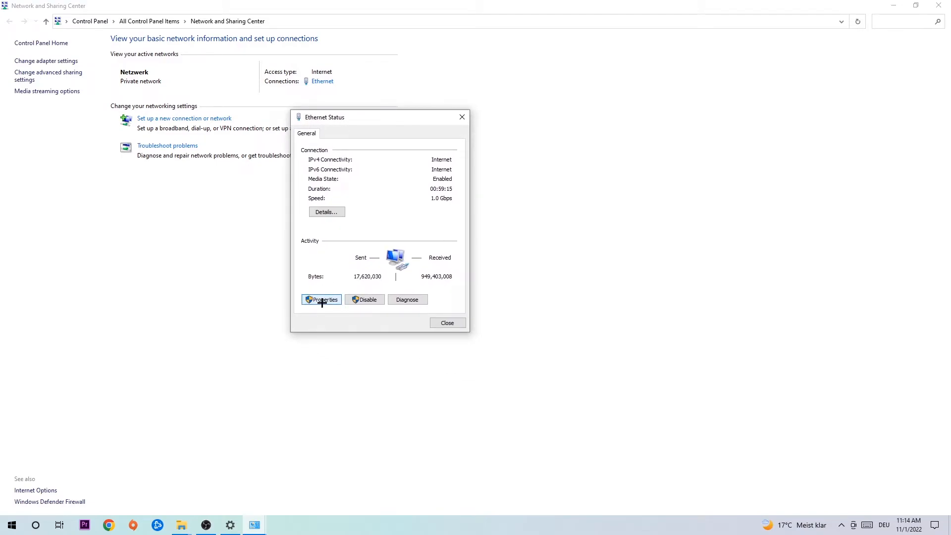
# In Ethernet IPv4 properties, choose 'Use the following DNS server addresses' and confirm with OK
pyautogui.click(320, 299)
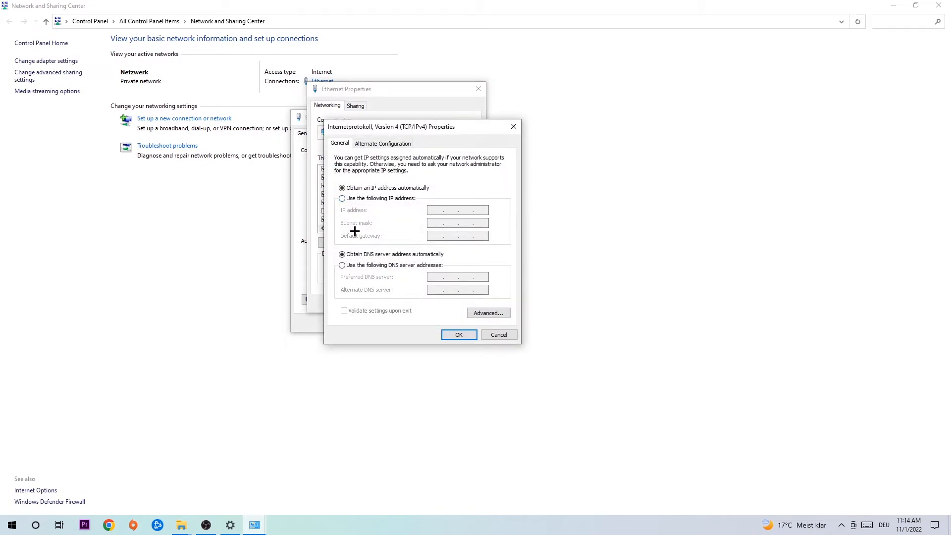
pyautogui.click(342, 266)
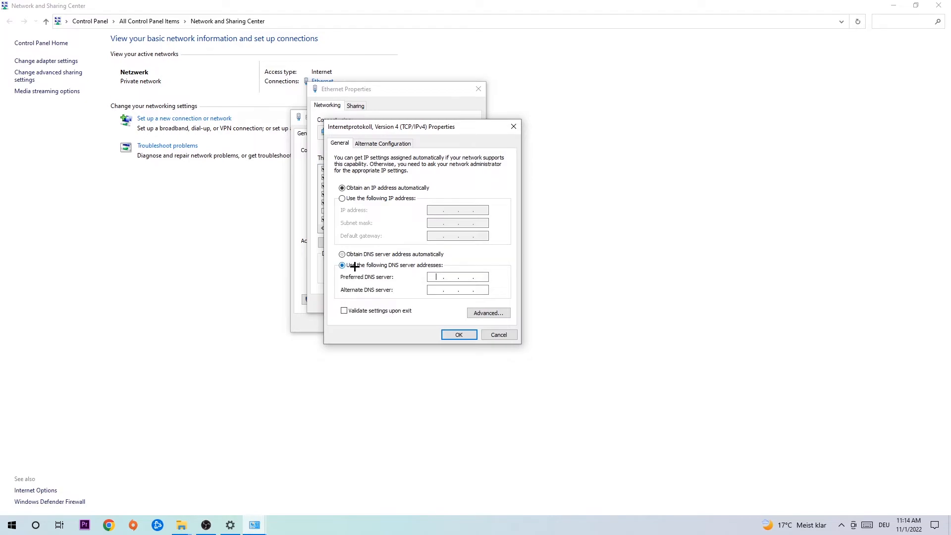
pyautogui.click(341, 265)
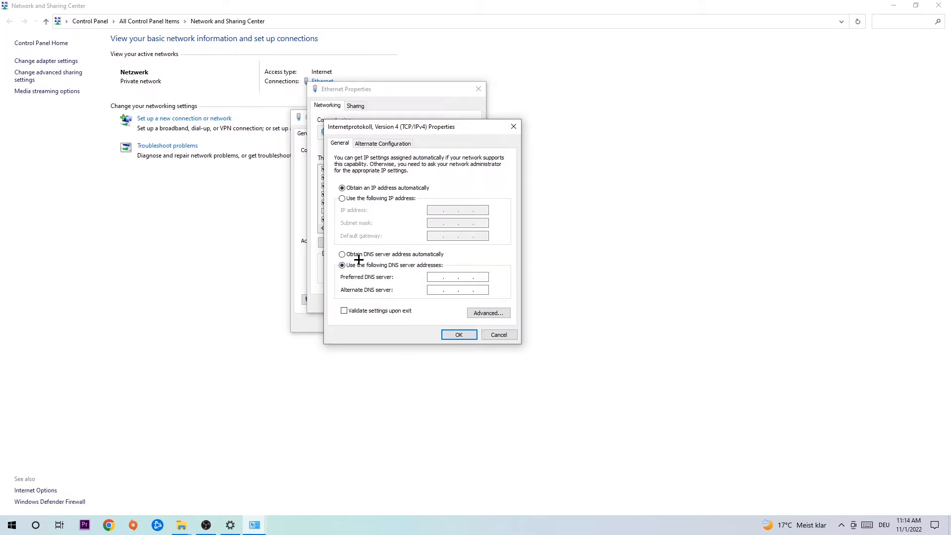
pyautogui.click(458, 276)
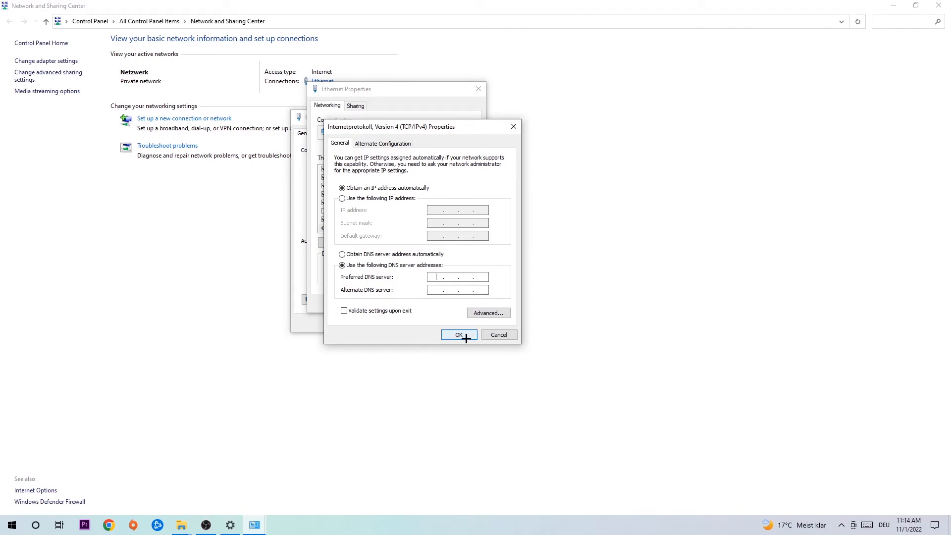
pyautogui.click(459, 334)
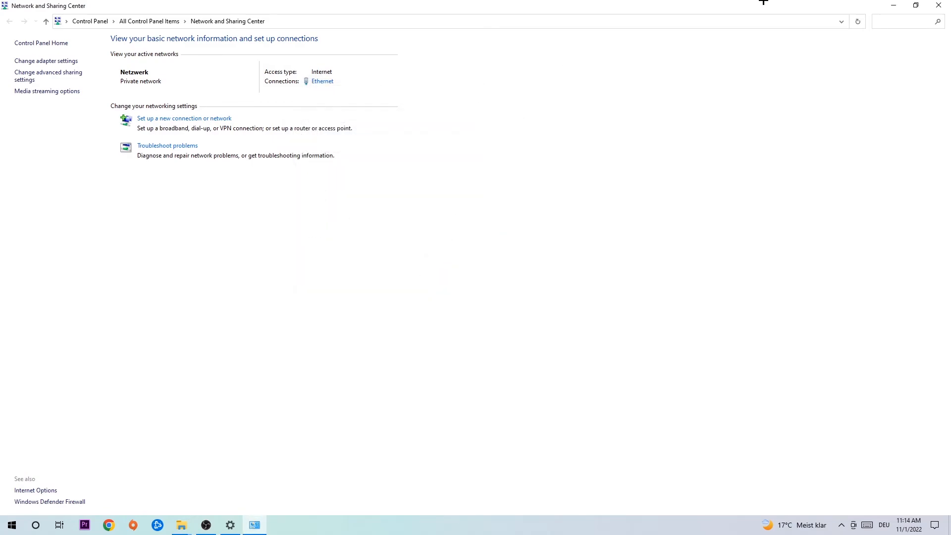